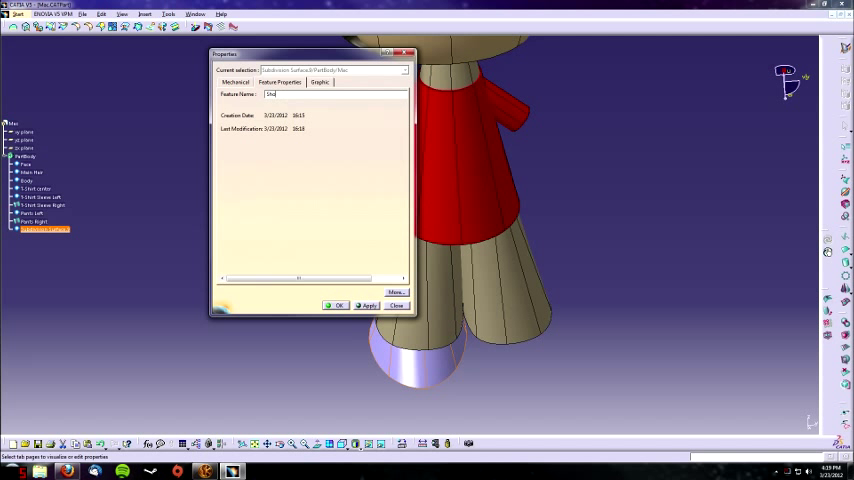
- Rename the shoe tops Shoe Top Right and Shoe Top Left, both with black fill
type("Show 1")
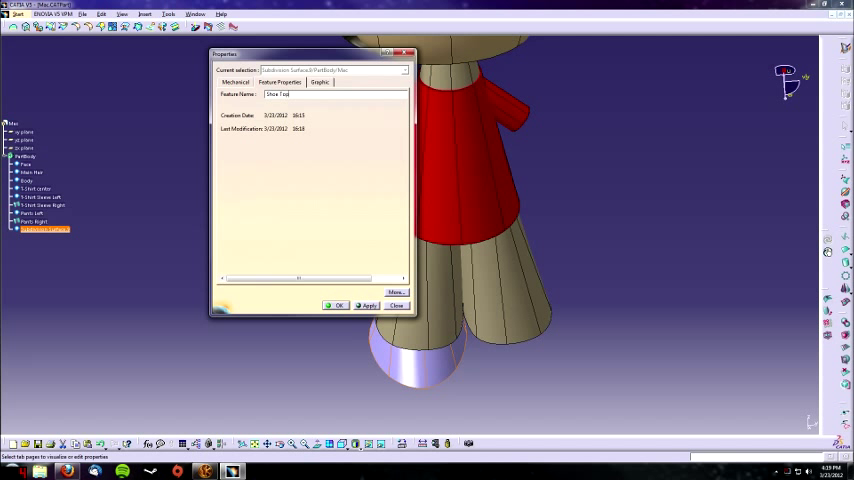
left_click(319, 82)
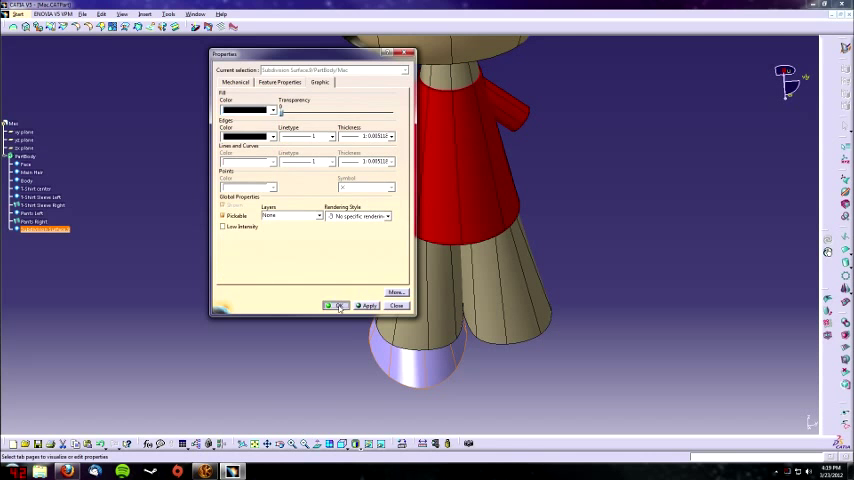
left_click(337, 305)
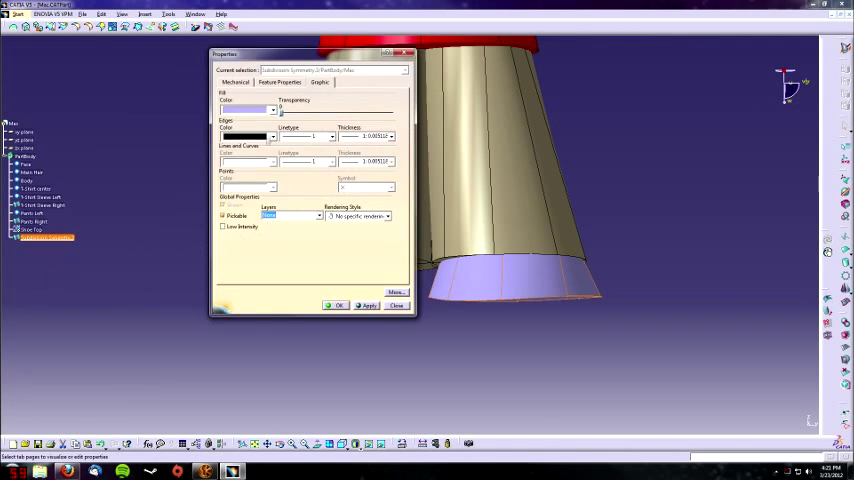
left_click(280, 82)
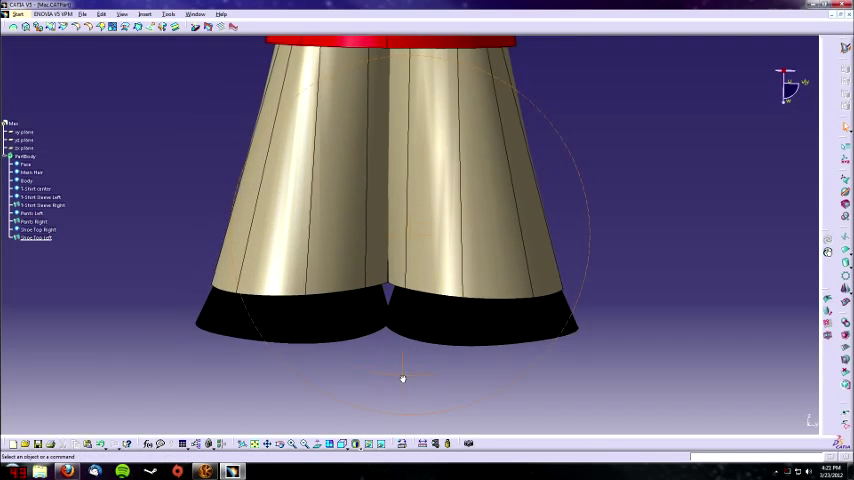
- Rename the new subdivision sole Shoe Sole Right and give it white fill
right_click(37, 230)
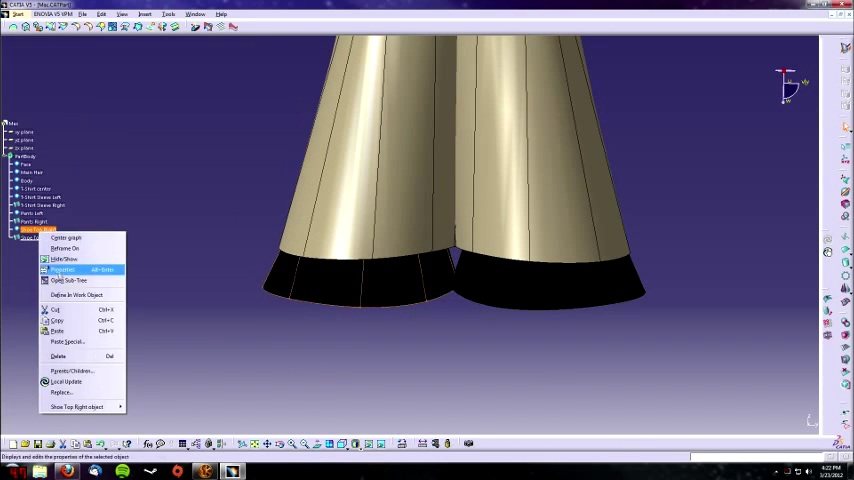
left_click(62, 270)
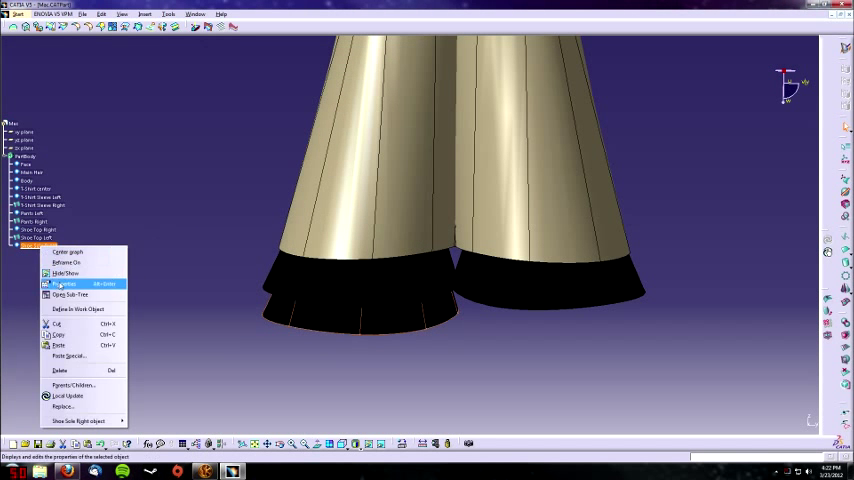
left_click(63, 284)
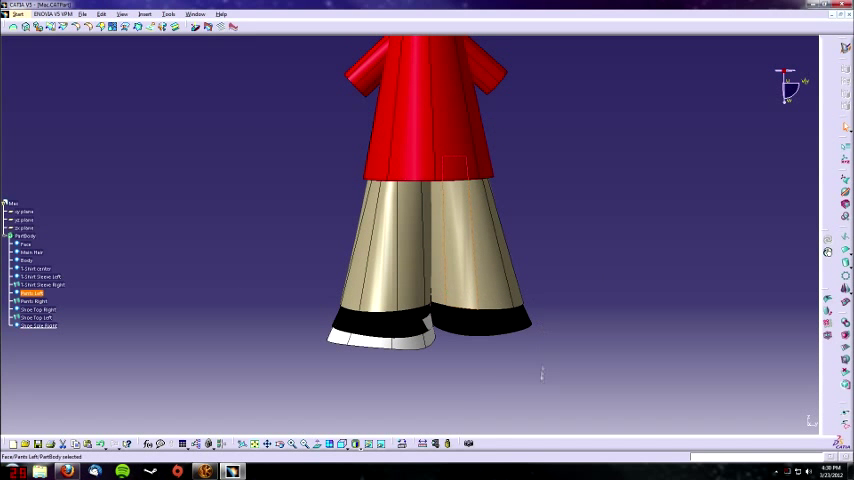
- Mirror the sole to the other shoe and name the copy Shoe Sole Left
left_click(25, 236)
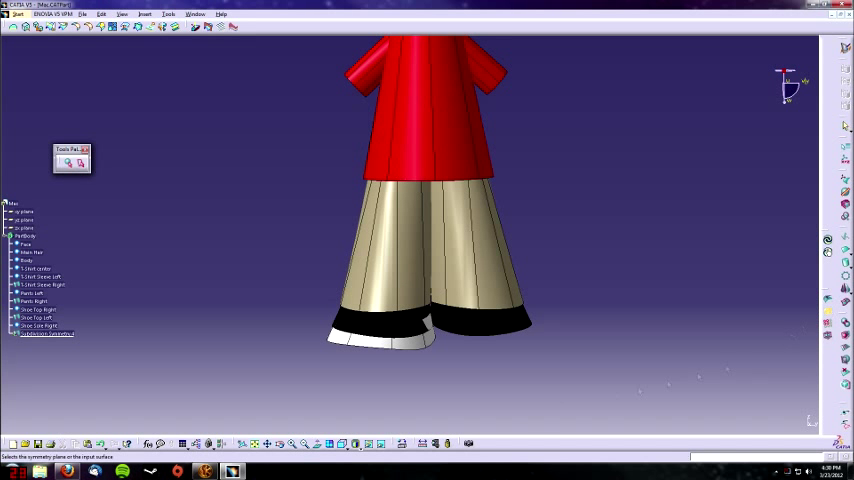
left_click(37, 325)
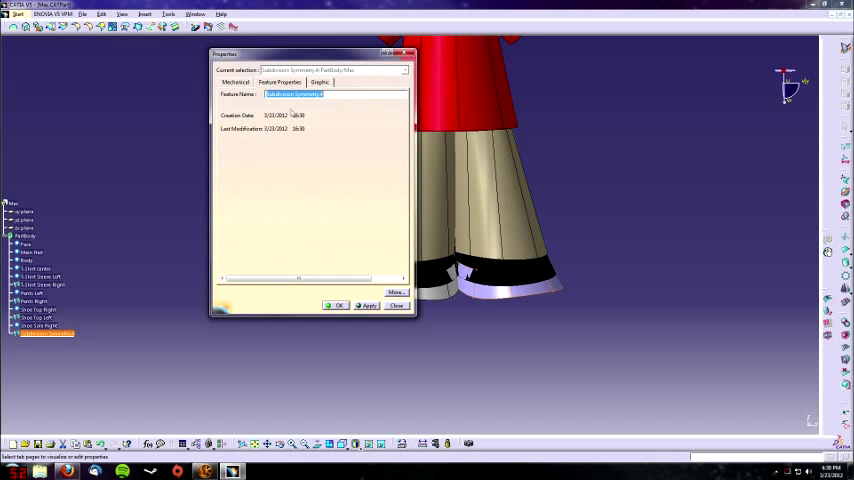
type("Shoe Sole")
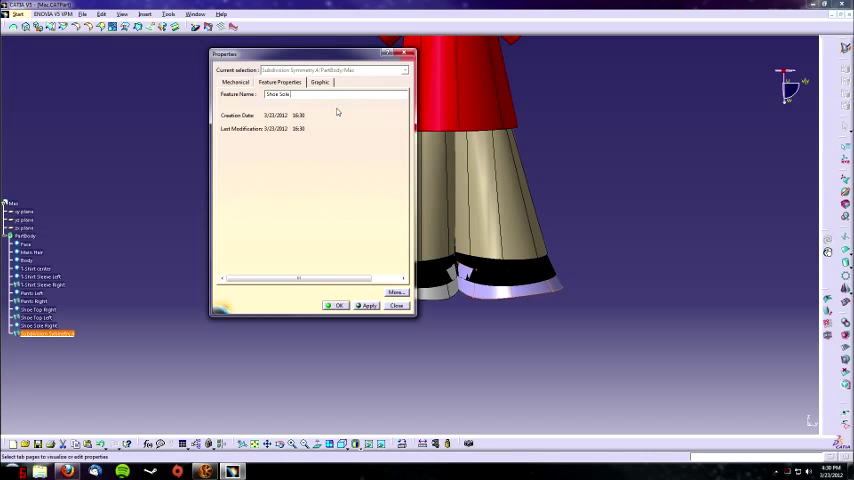
left_click(320, 82)
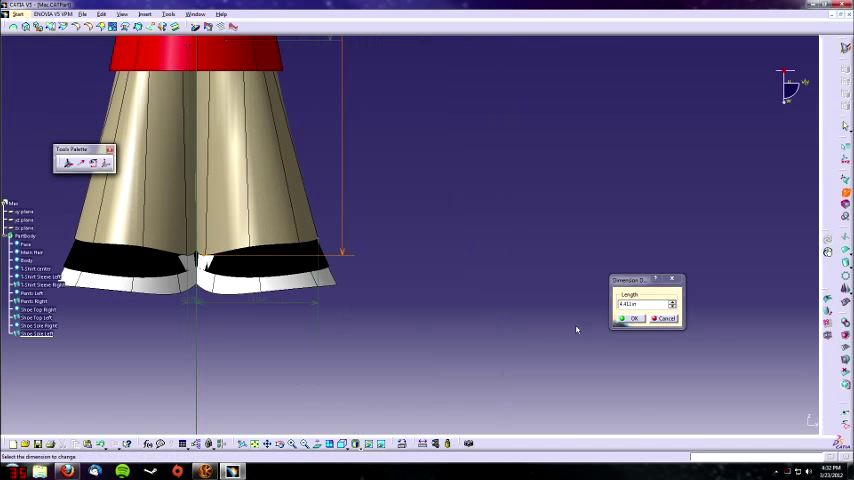
- Confirm the new length value on the shoe geometry dimension
left_click(632, 318)
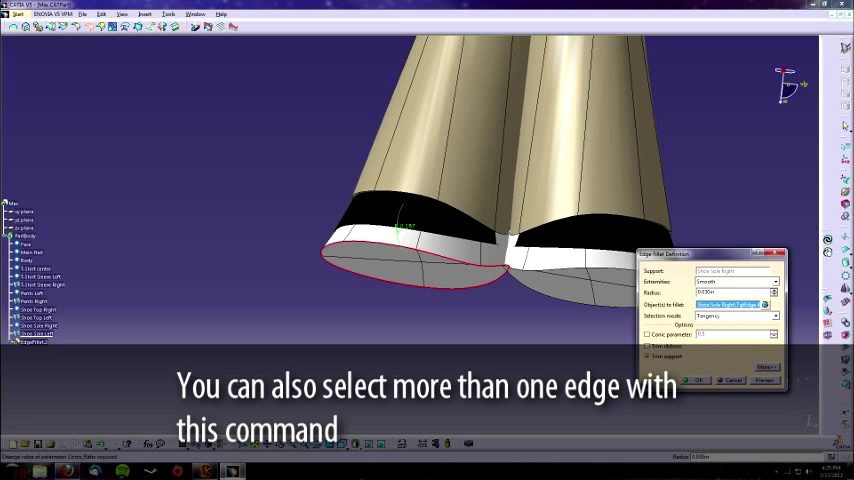
- Fillet the Shoe Sole Right bottom edge with a small radius in Tangency mode
left_click(698, 380)
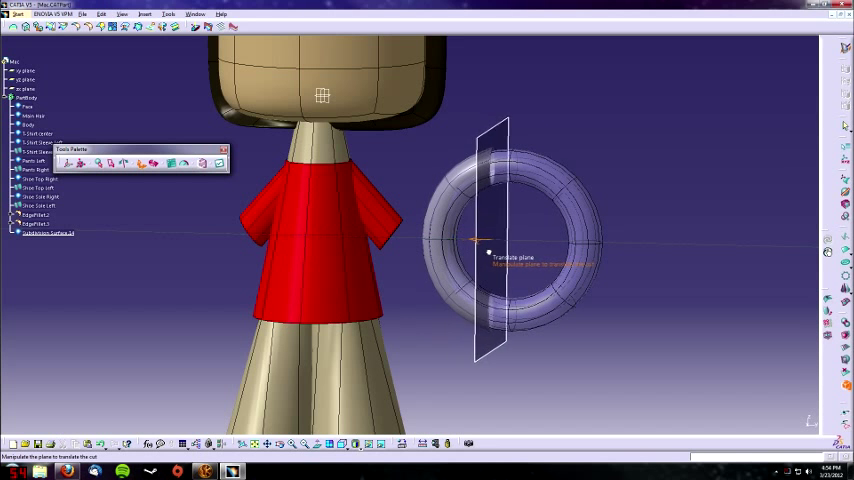
- Drag the torus surface's Translate plane handle to reposition the cut
left_click_drag(490, 250, 540, 290)
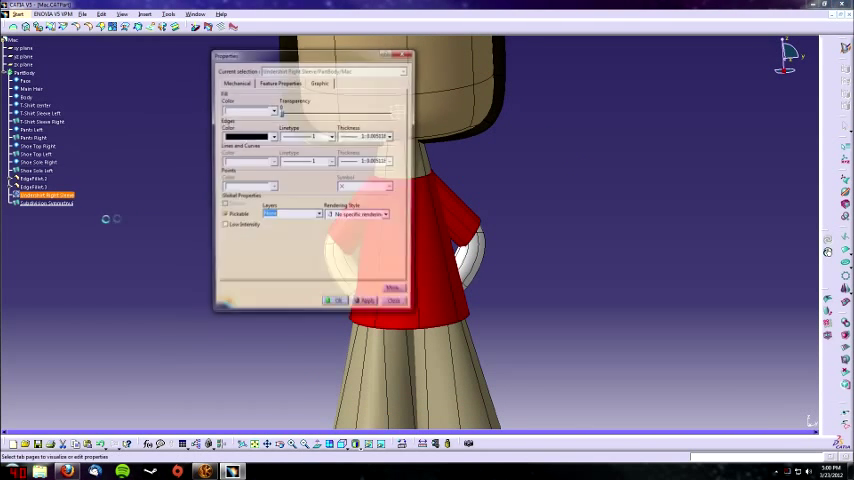
- Rename the Subdivision Symmetry sleeve copy to Undershirt Left
right_click(45, 195)
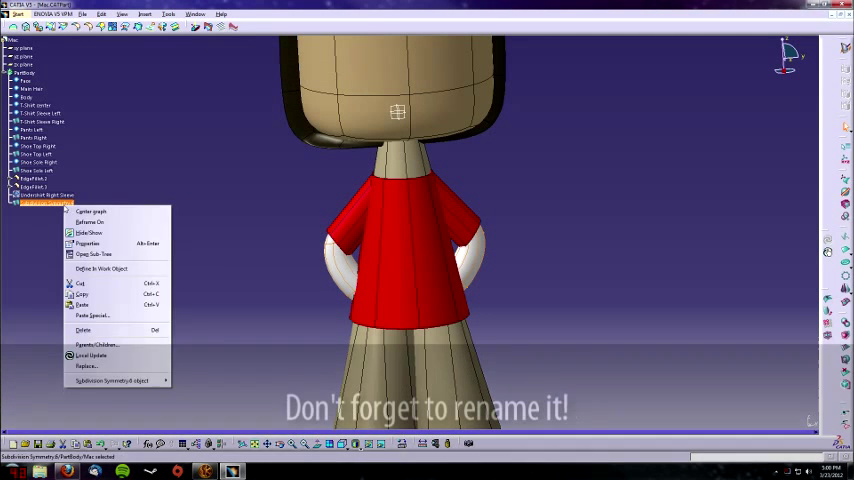
left_click(87, 243)
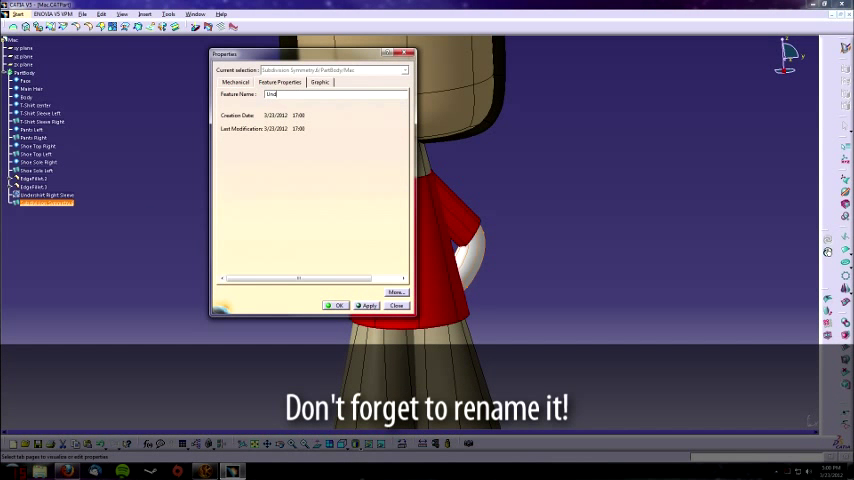
type("Undershirt Left")
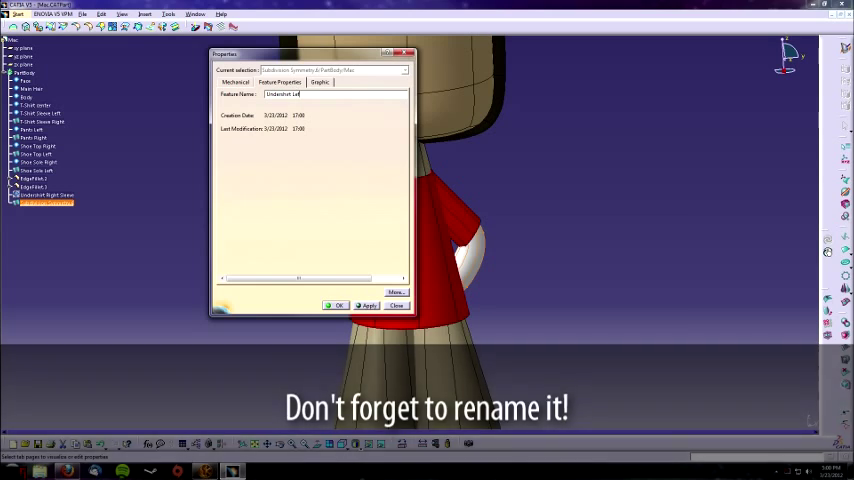
left_click(397, 305)
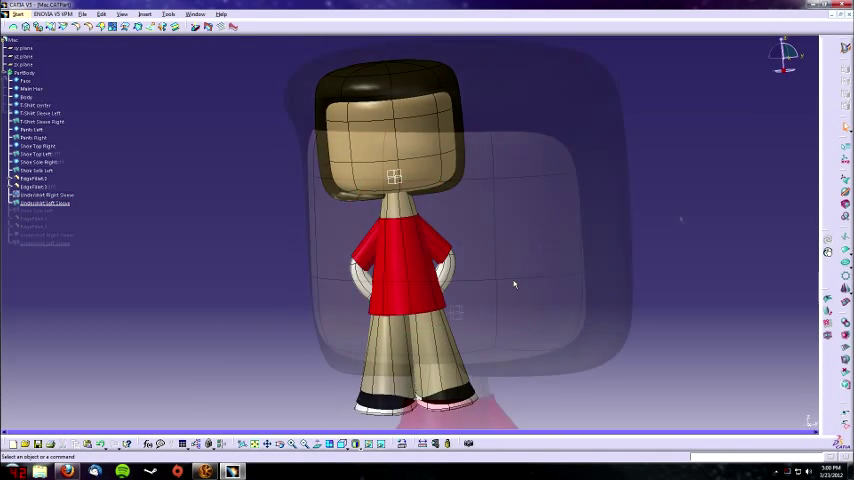